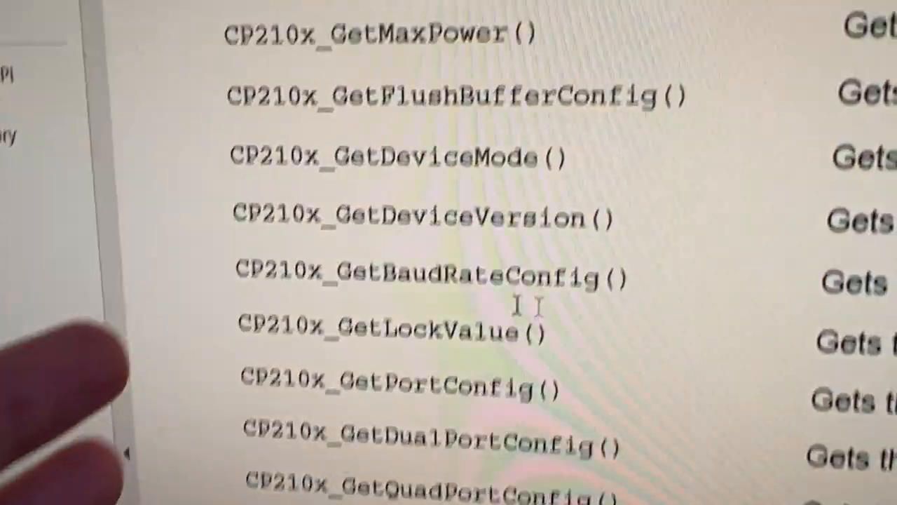
{"action": "scroll", "scroll_direction": "up", "scroll_amount": 3}
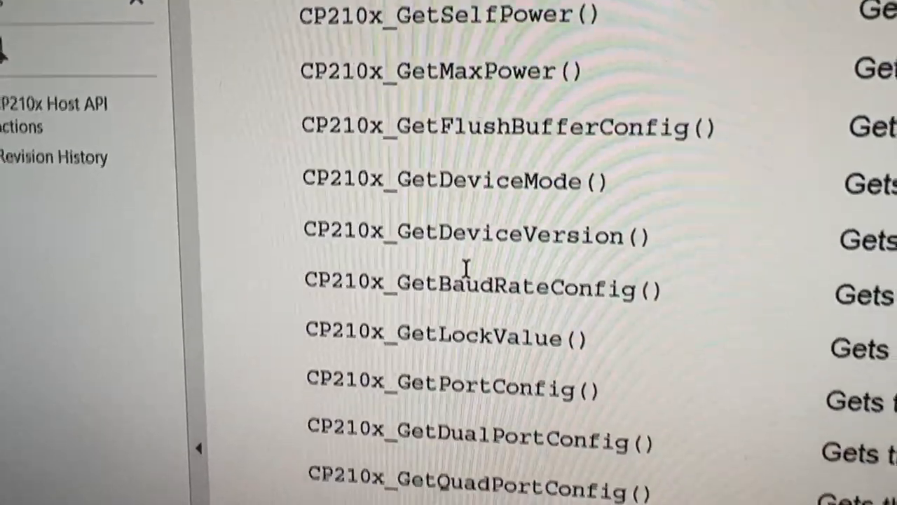